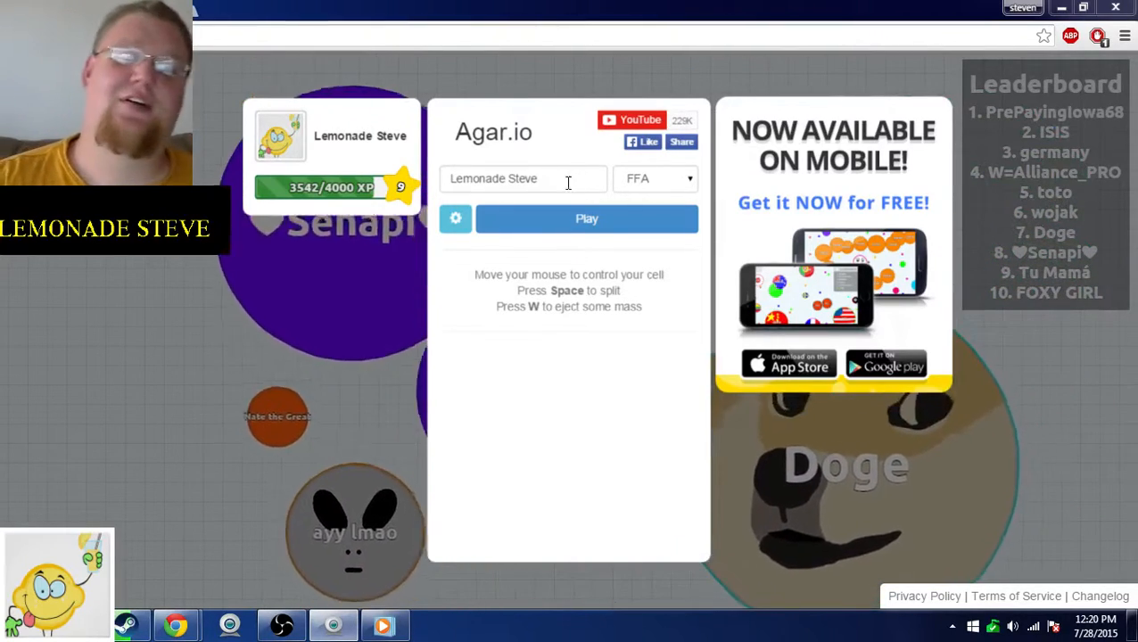
# Step: Start a round as Lemonade Steve and play until the menu returns at 3689/4000 XP
pyautogui.click(585, 217)
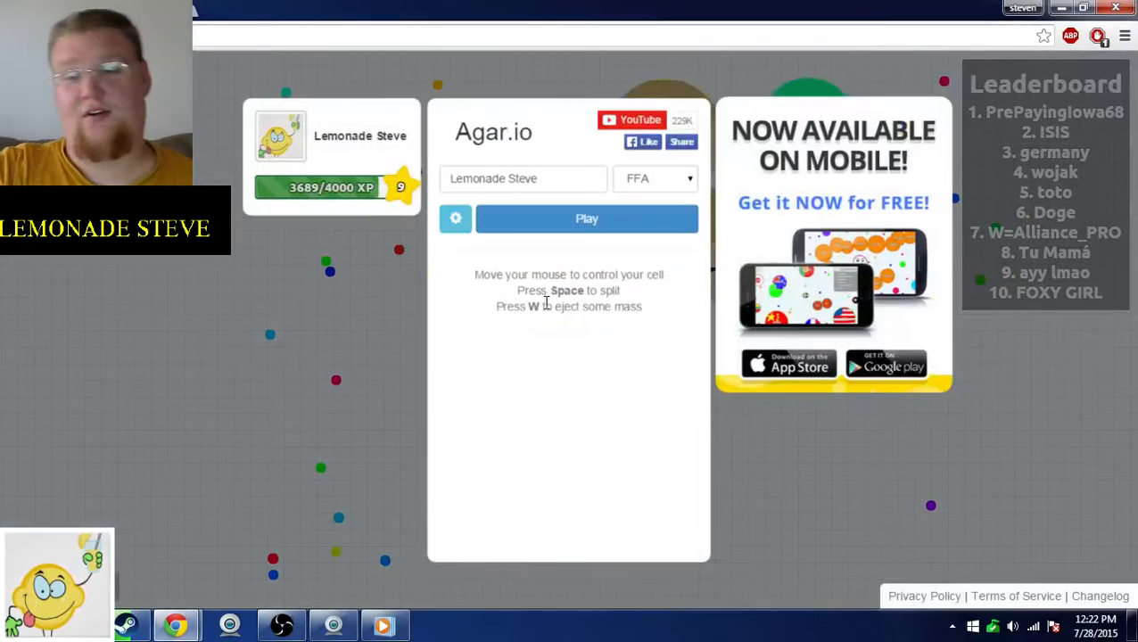
# Step: Play another round, ending back at the menu with 3721/4000 XP
pyautogui.click(587, 217)
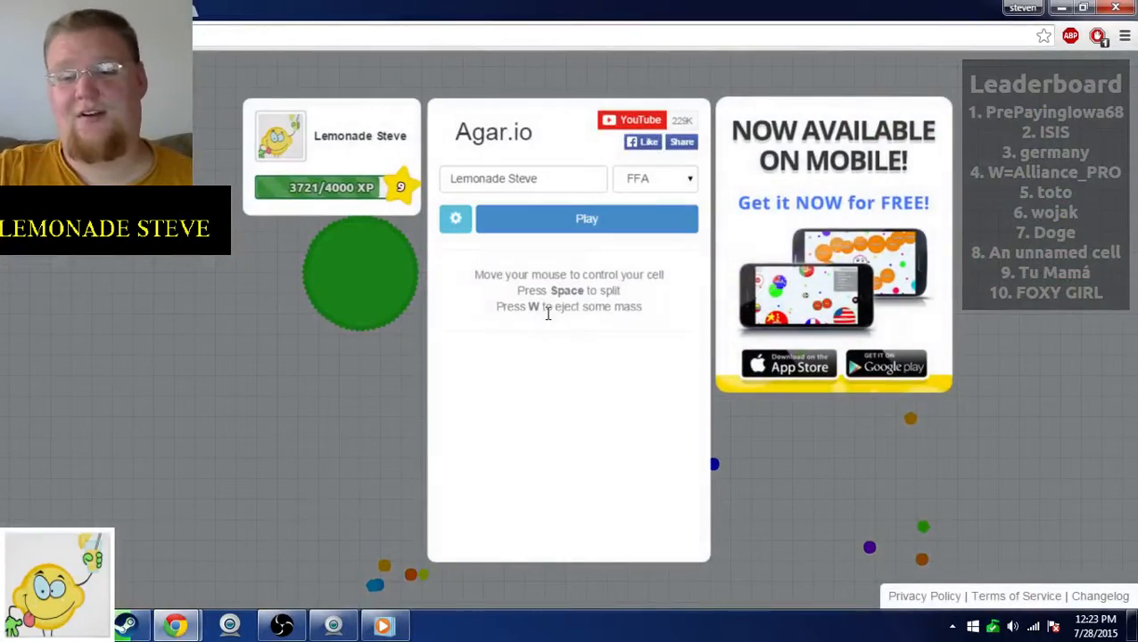
# Step: Play until eaten at 3820/4000 XP, leave Match Results, and begin a fresh round
pyautogui.click(585, 218)
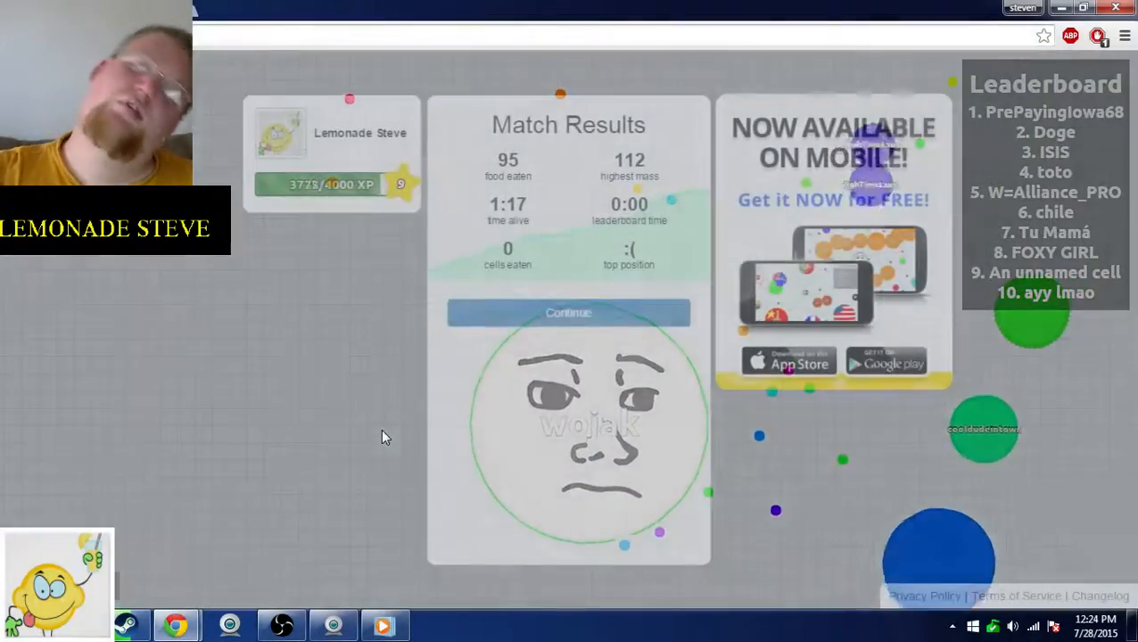
pyautogui.click(567, 312)
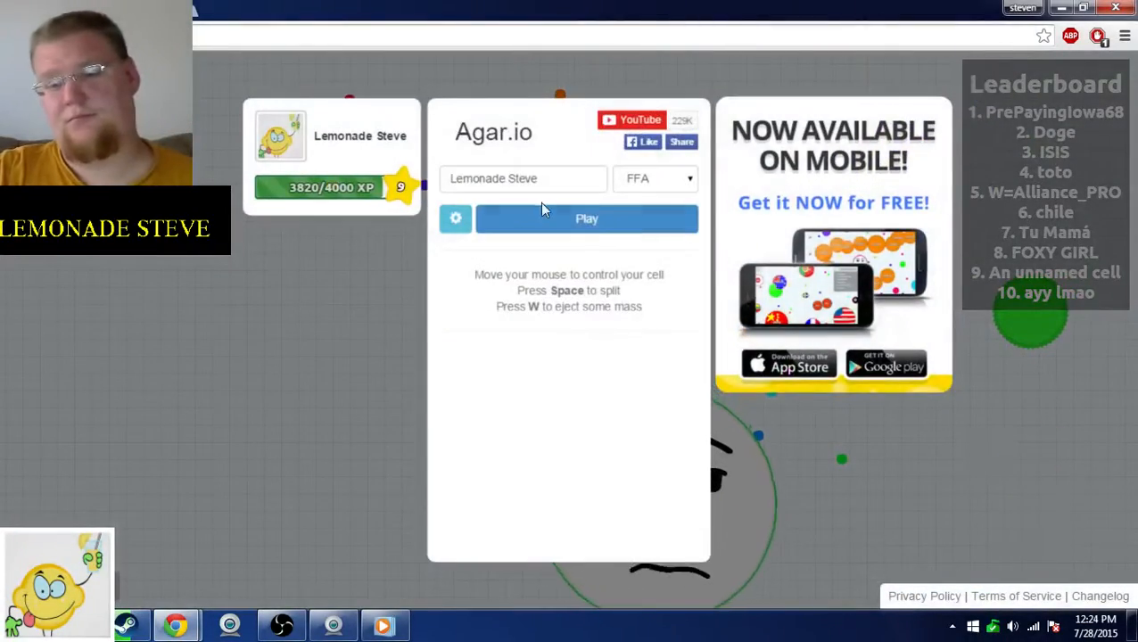
pyautogui.click(585, 218)
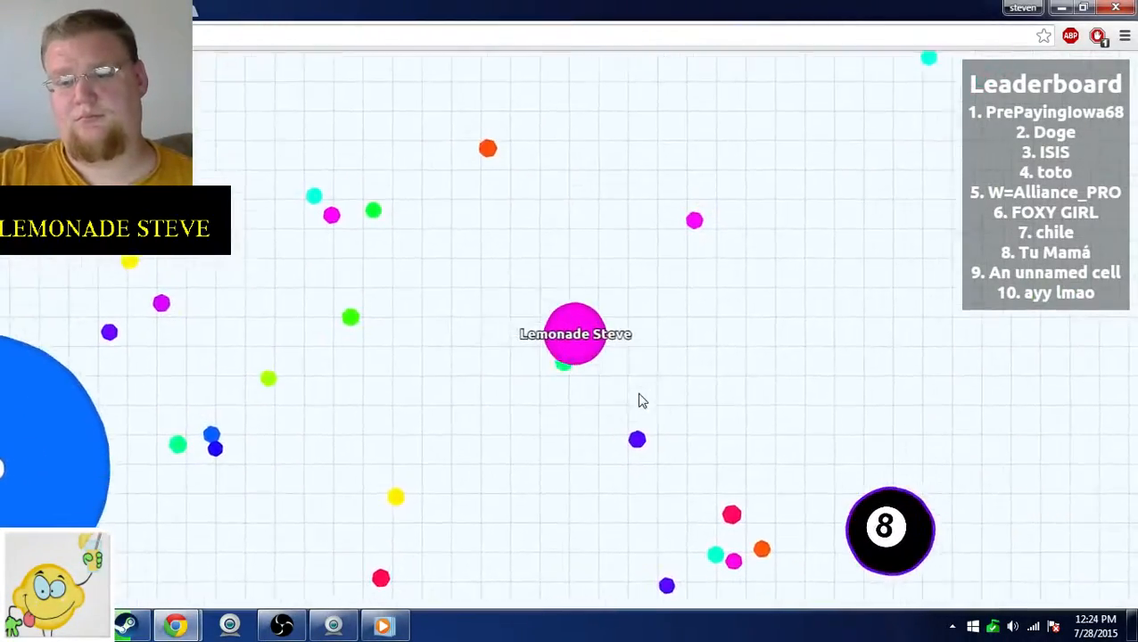